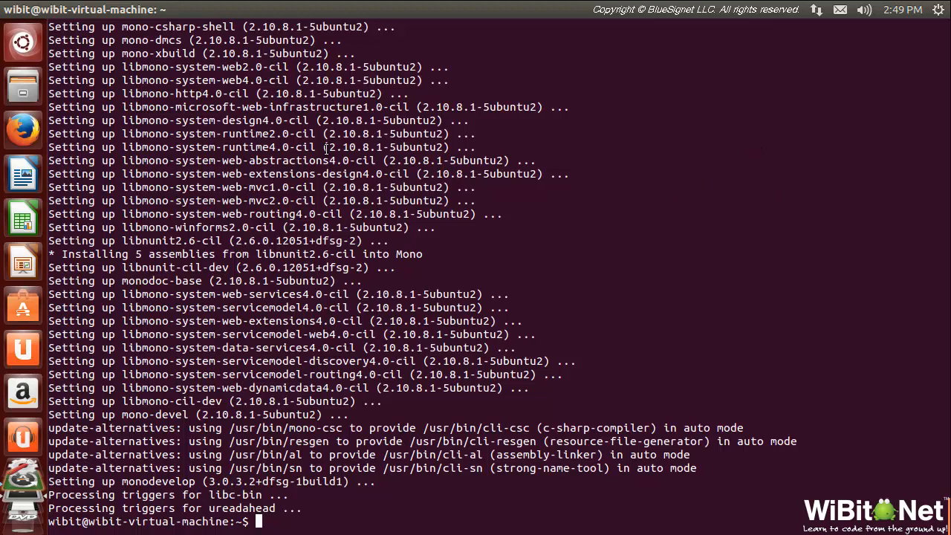
{"action": "mouse_move", "coordinate": [30, 56]}
{"action": "type", "text": "mon"}
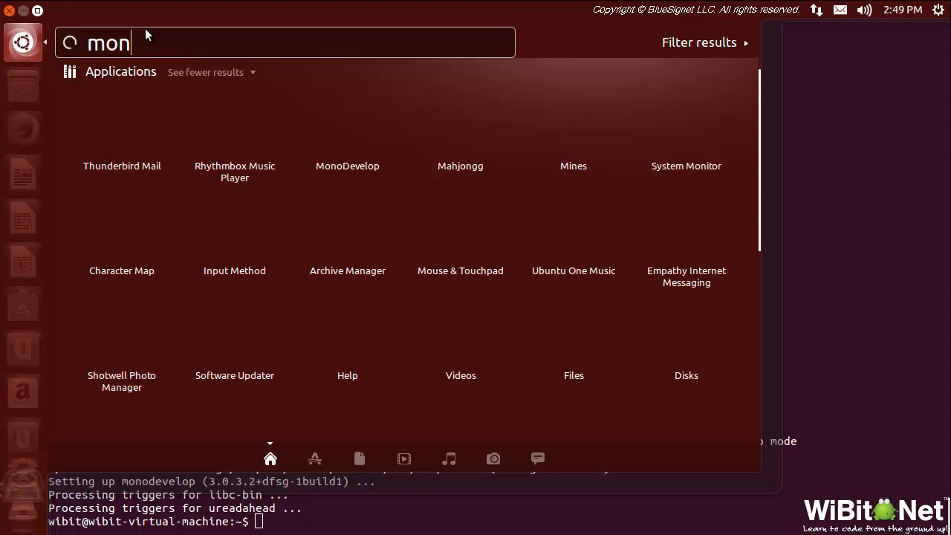
Search the Dash for monodevelop and launch MonoDevelop from the results.
{"action": "type", "text": "ode"}
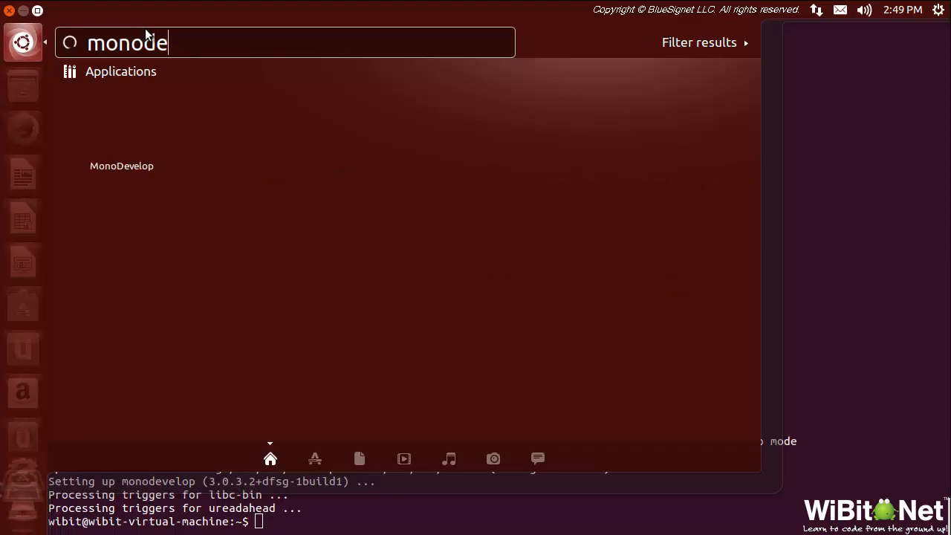
{"action": "type", "text": "velop"}
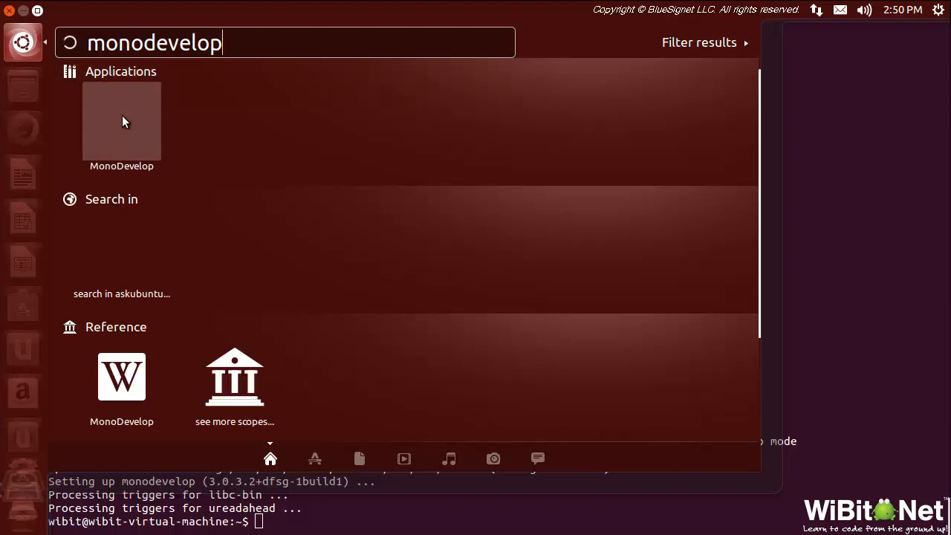
{"action": "left_click", "coordinate": [121, 120]}
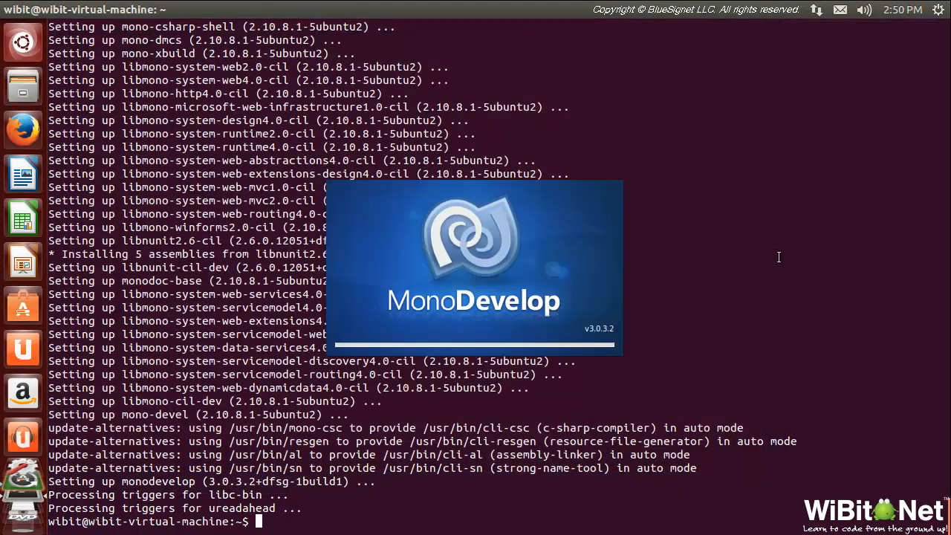
{"action": "mouse_move", "coordinate": [474, 266]}
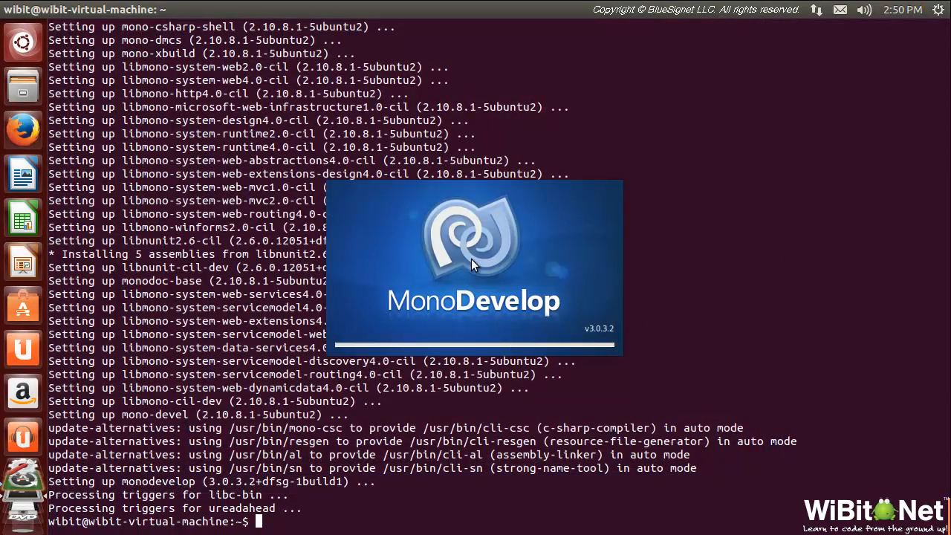
{"action": "mouse_move", "coordinate": [377, 327]}
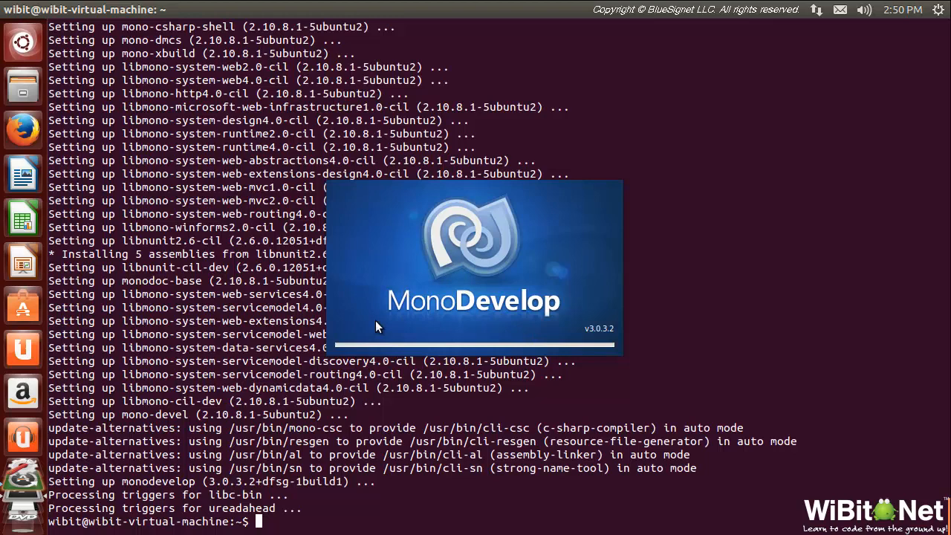
{"action": "mouse_move", "coordinate": [526, 316]}
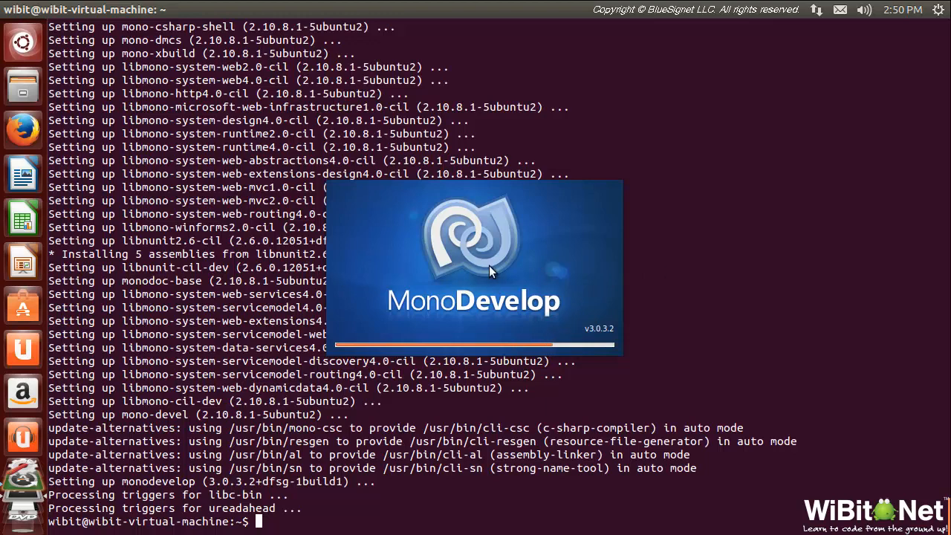
{"action": "mouse_move", "coordinate": [498, 267]}
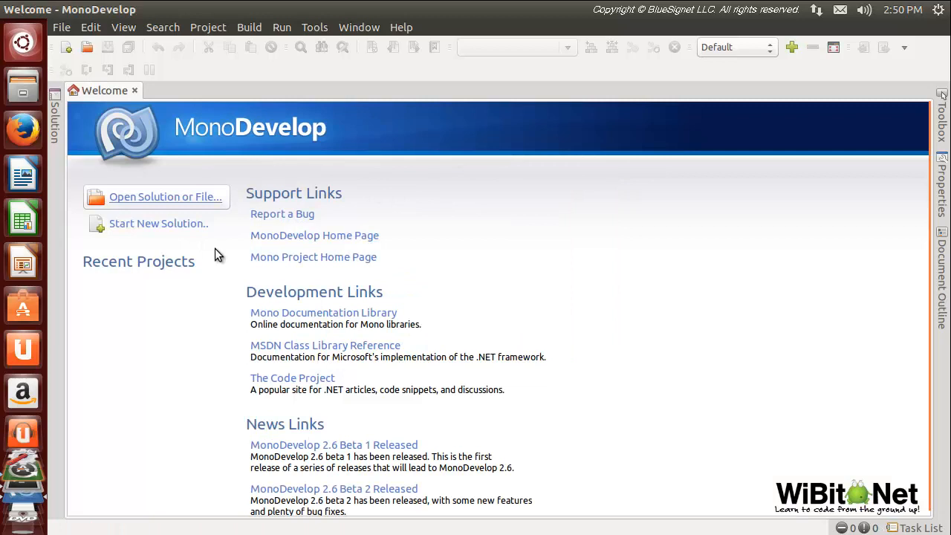
{"action": "mouse_move", "coordinate": [632, 196]}
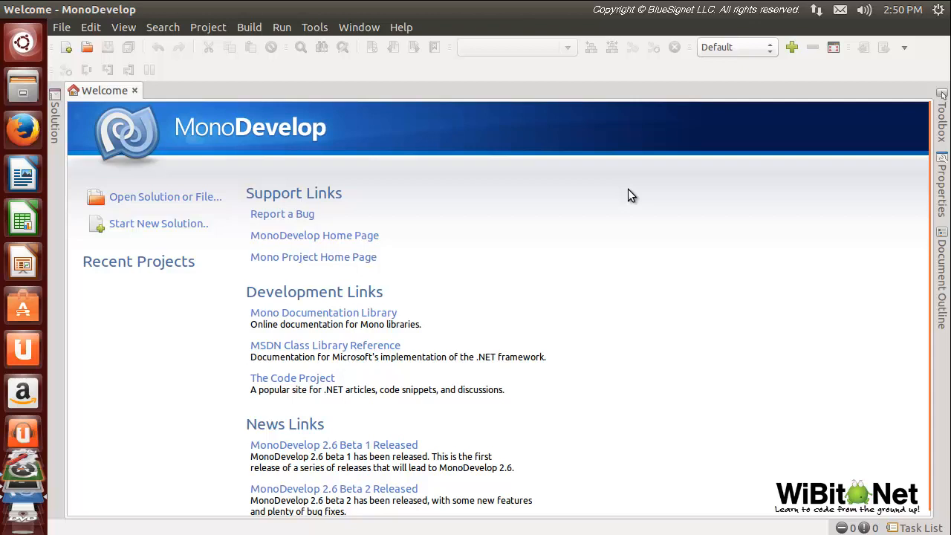
{"action": "mouse_move", "coordinate": [206, 74]}
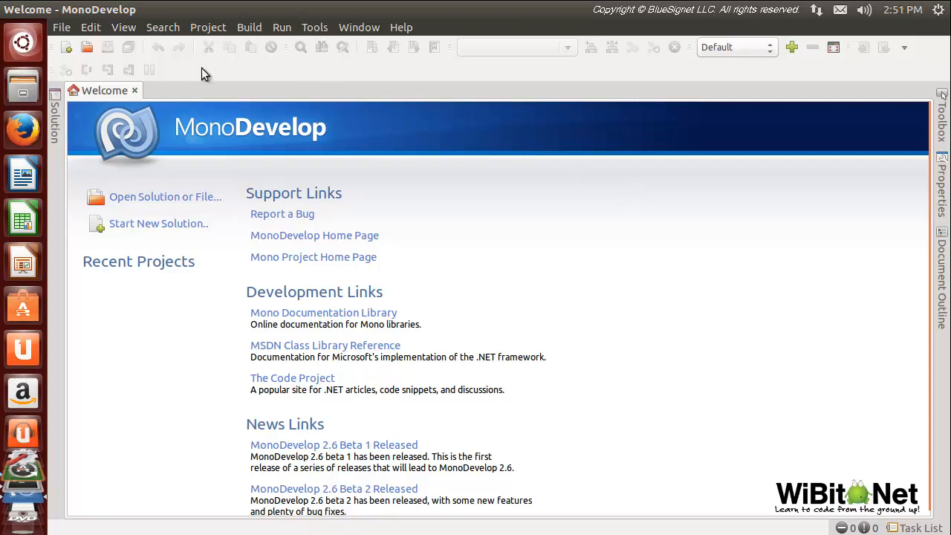
Start a new solution using the C# Console Project template named HeyBuddy.
{"action": "left_click", "coordinate": [61, 27]}
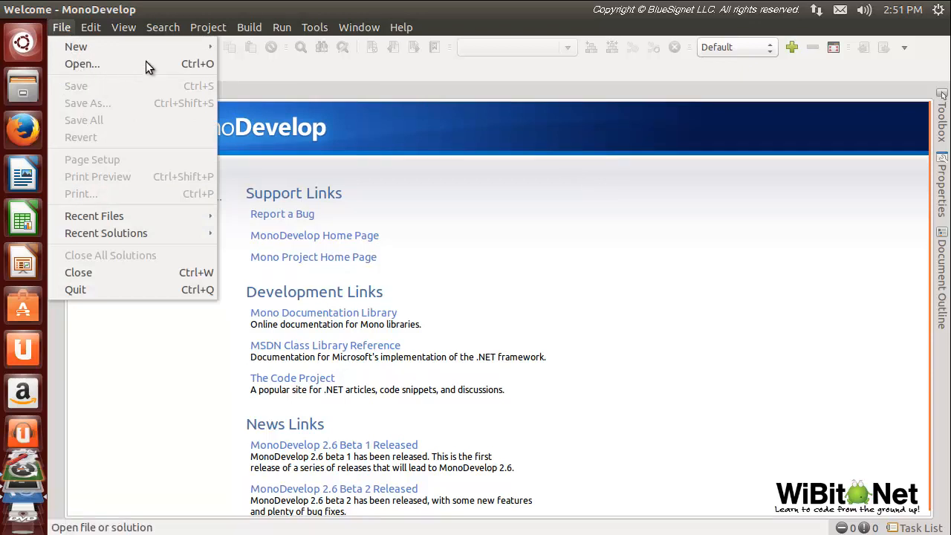
{"action": "mouse_move", "coordinate": [62, 28]}
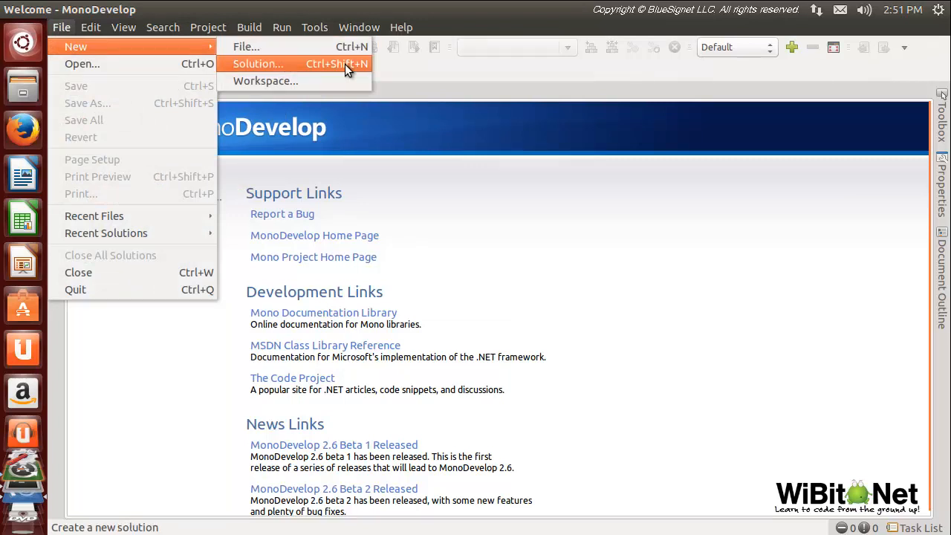
{"action": "left_click", "coordinate": [257, 63]}
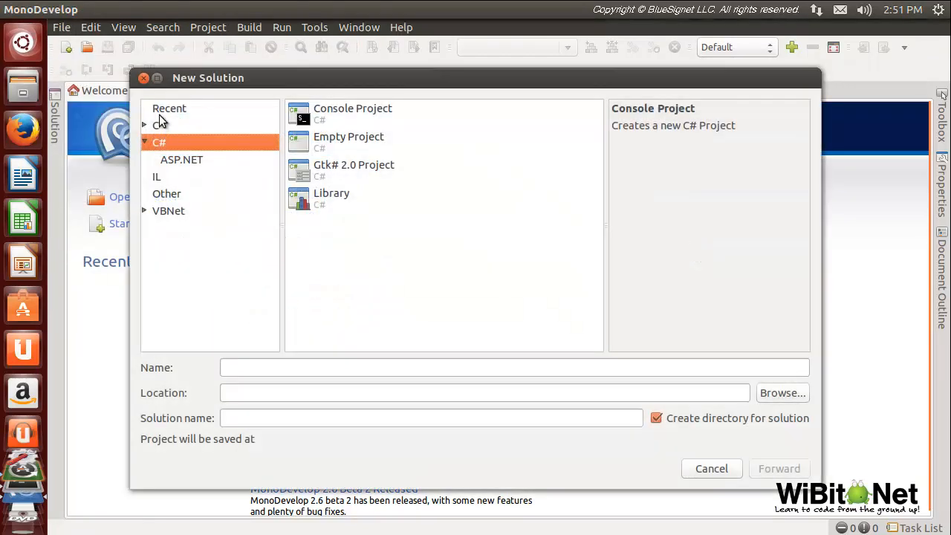
{"action": "mouse_move", "coordinate": [369, 111]}
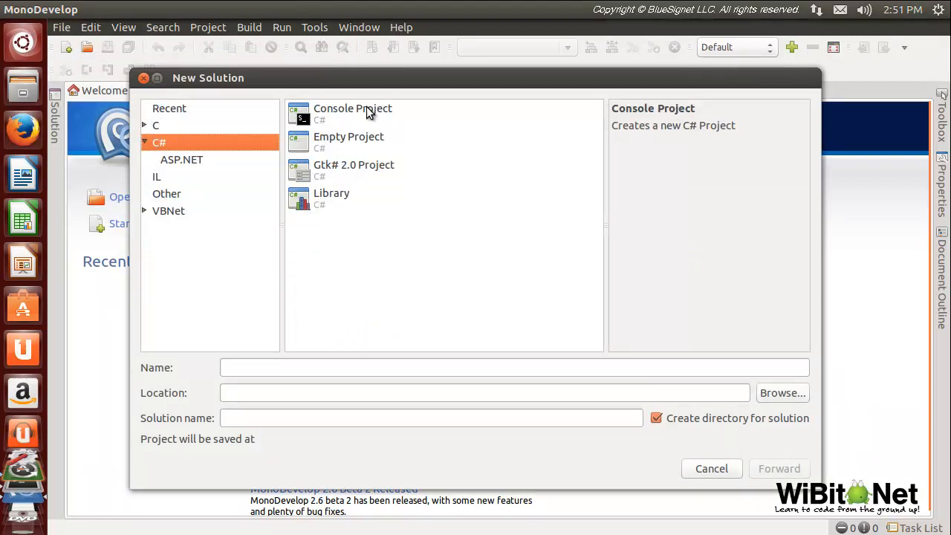
{"action": "left_click", "coordinate": [352, 114]}
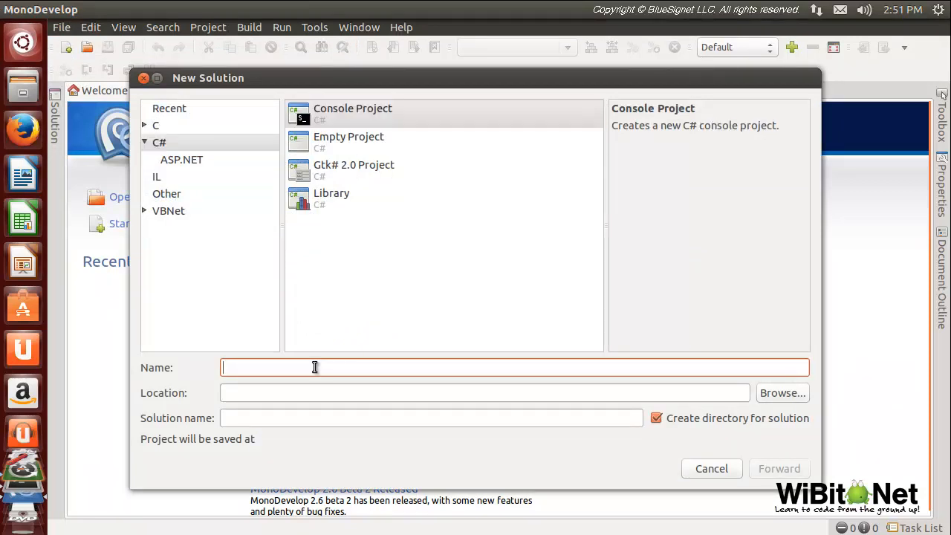
{"action": "type", "text": "HeyBuddy"}
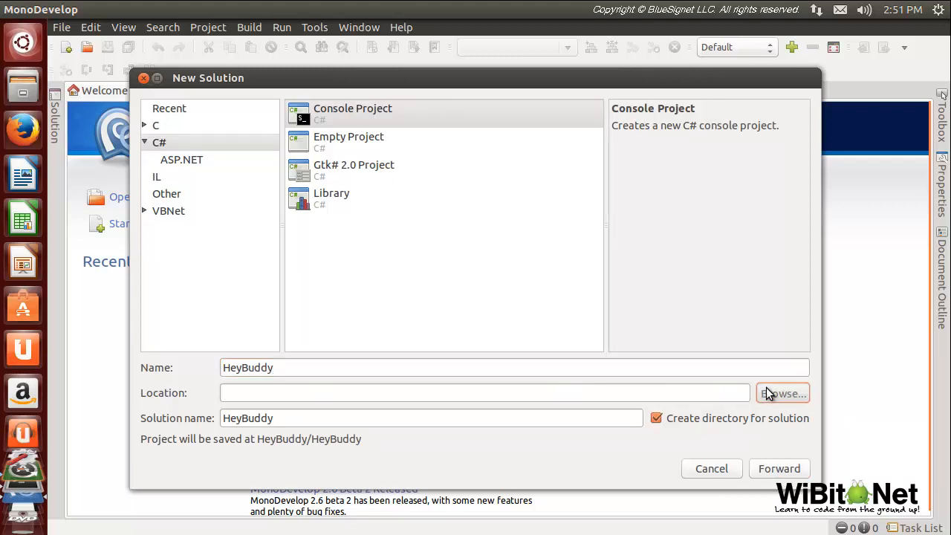
Set the solution location to a new Projects folder inside Documents.
{"action": "left_click", "coordinate": [782, 393]}
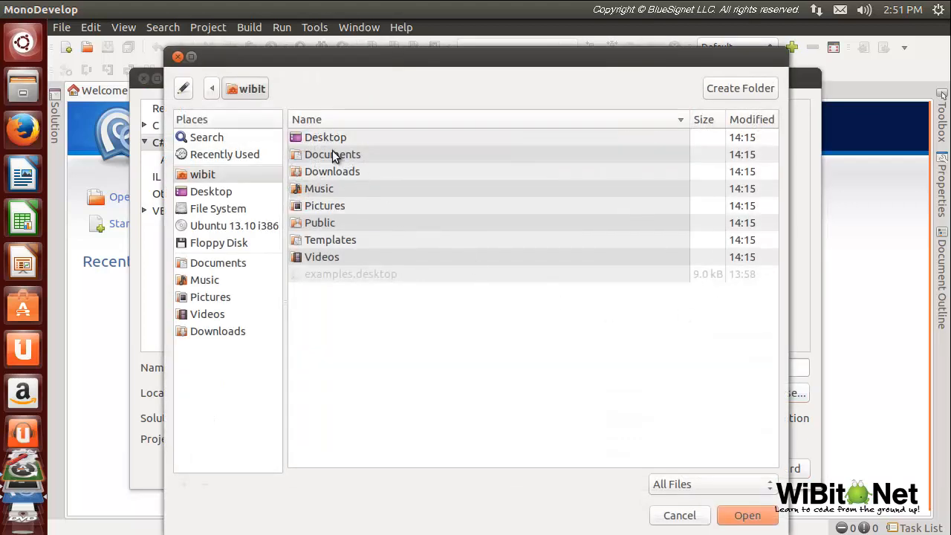
{"action": "double_click", "coordinate": [332, 154]}
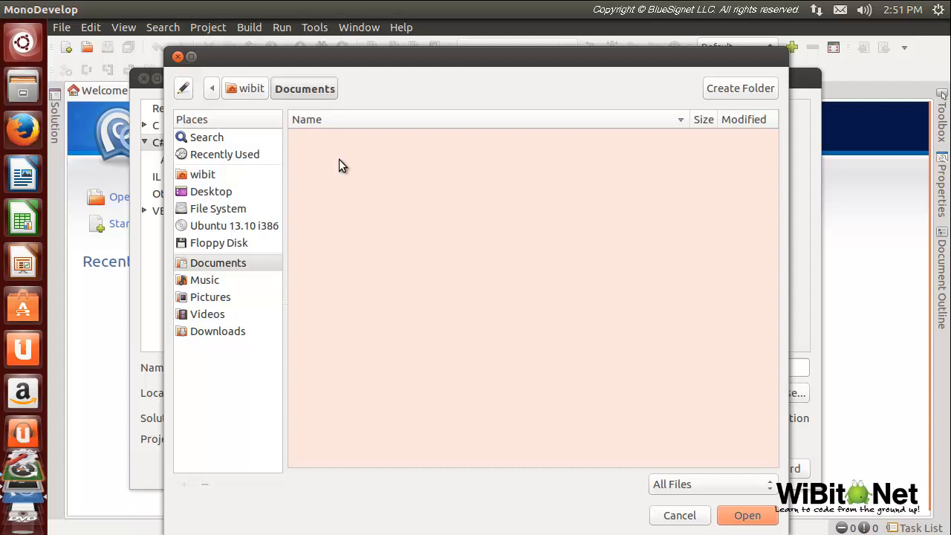
{"action": "left_click", "coordinate": [740, 87]}
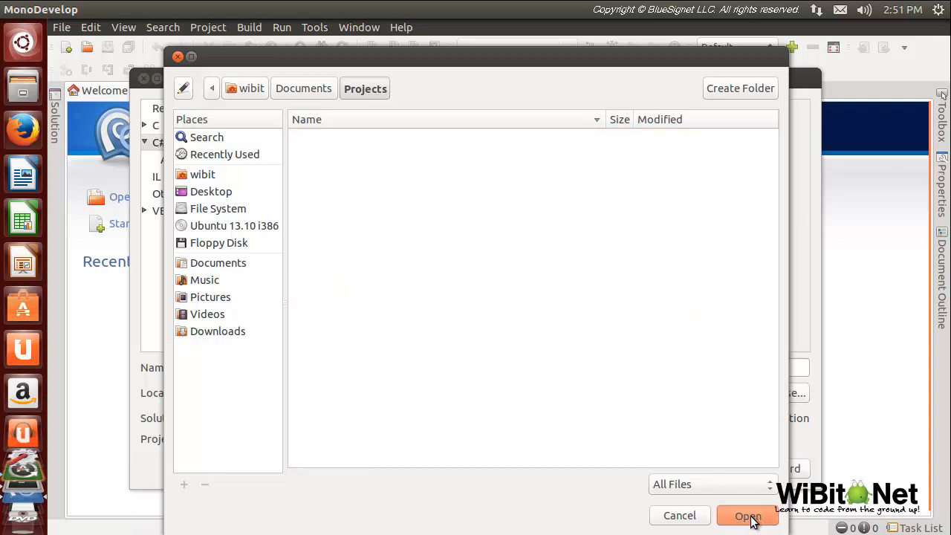
{"action": "left_click", "coordinate": [747, 516]}
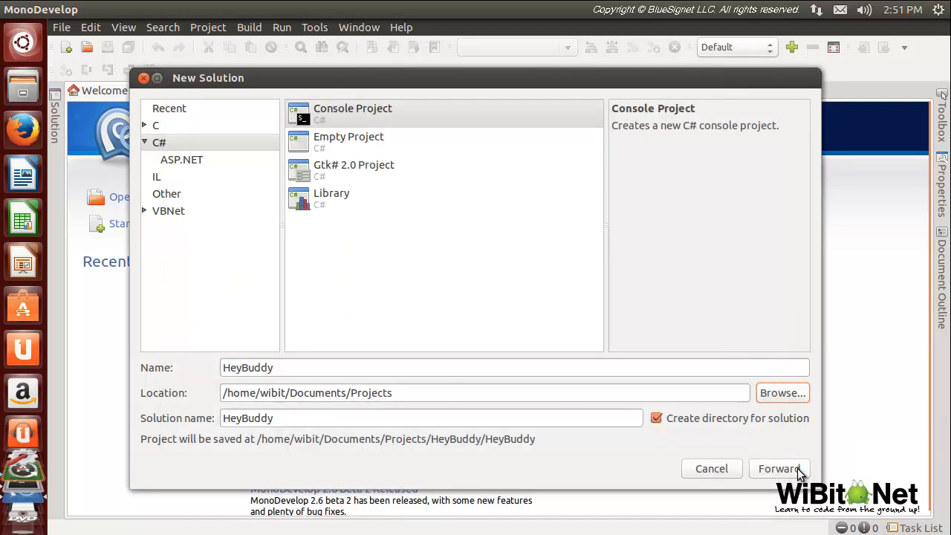
Advance to Project Features, leaving Unix Integration and GTK# Support unchecked.
{"action": "left_click", "coordinate": [778, 468]}
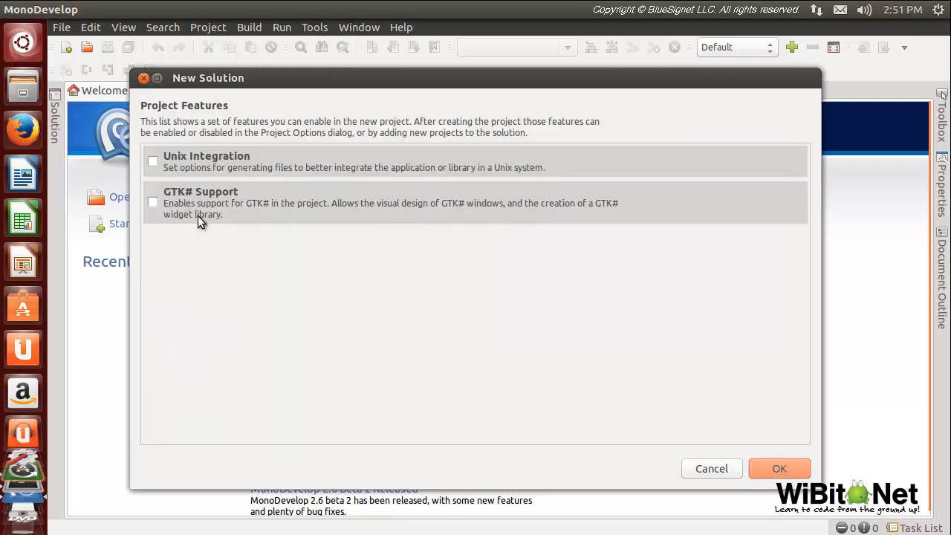
{"action": "mouse_move", "coordinate": [188, 197]}
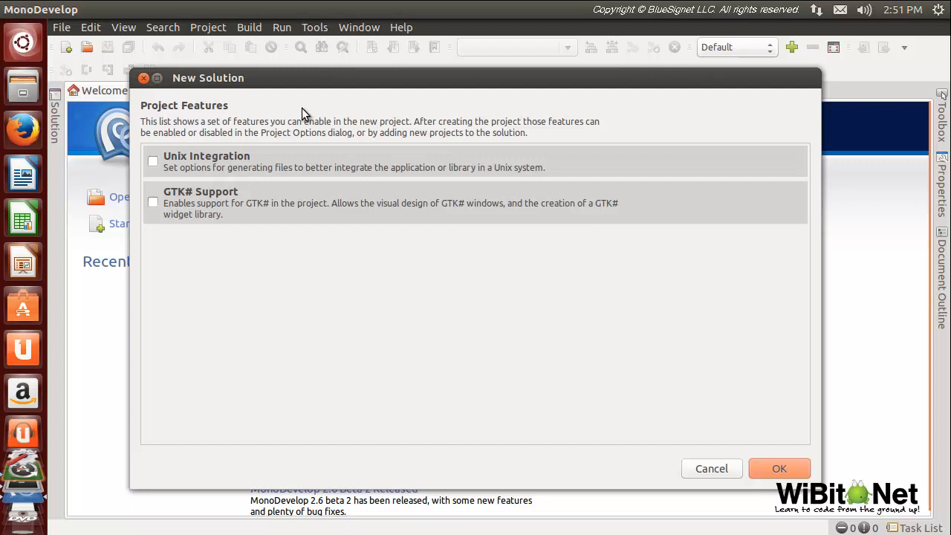
{"action": "mouse_move", "coordinate": [168, 224]}
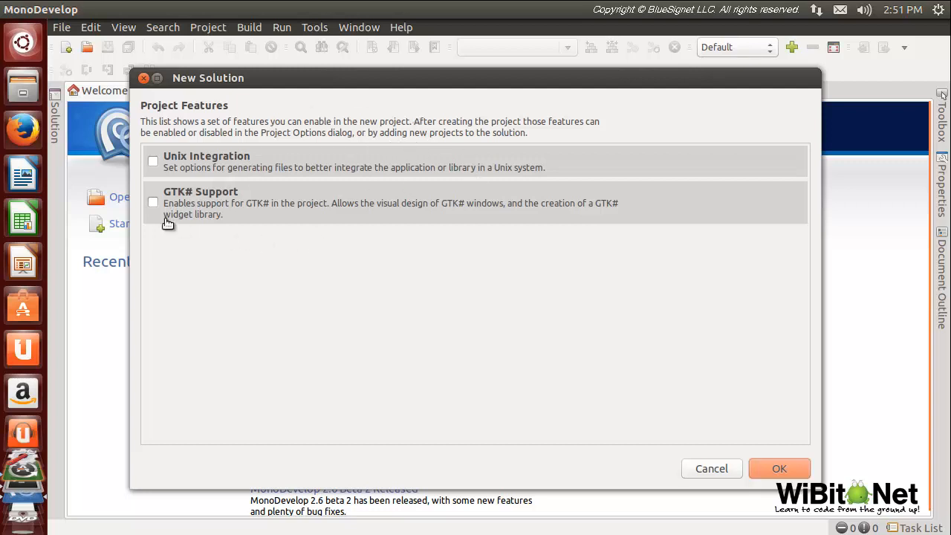
{"action": "mouse_move", "coordinate": [374, 306]}
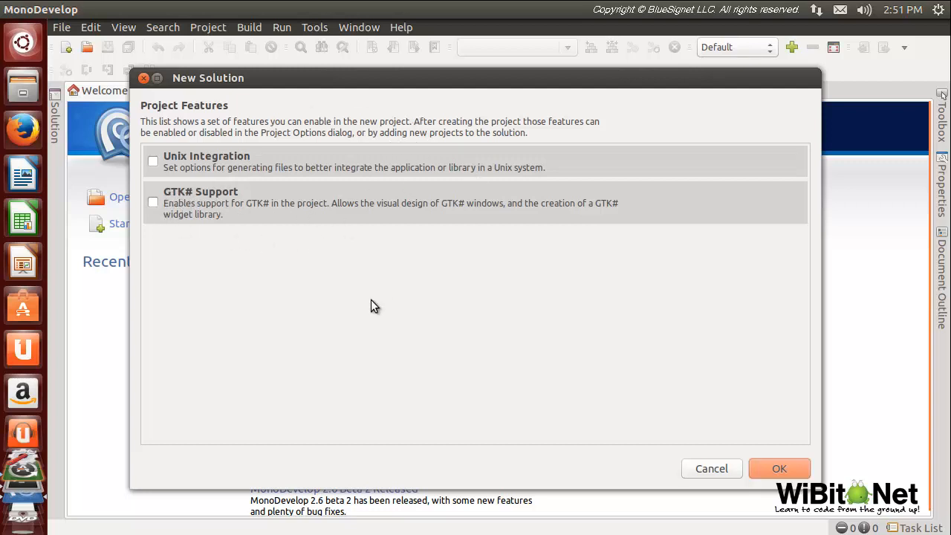
{"action": "mouse_move", "coordinate": [394, 290]}
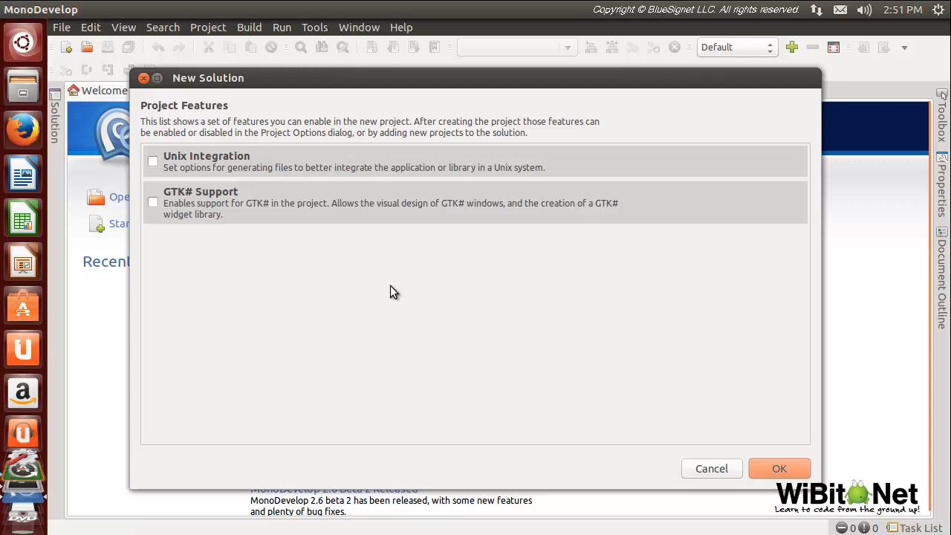
{"action": "mouse_move", "coordinate": [262, 203]}
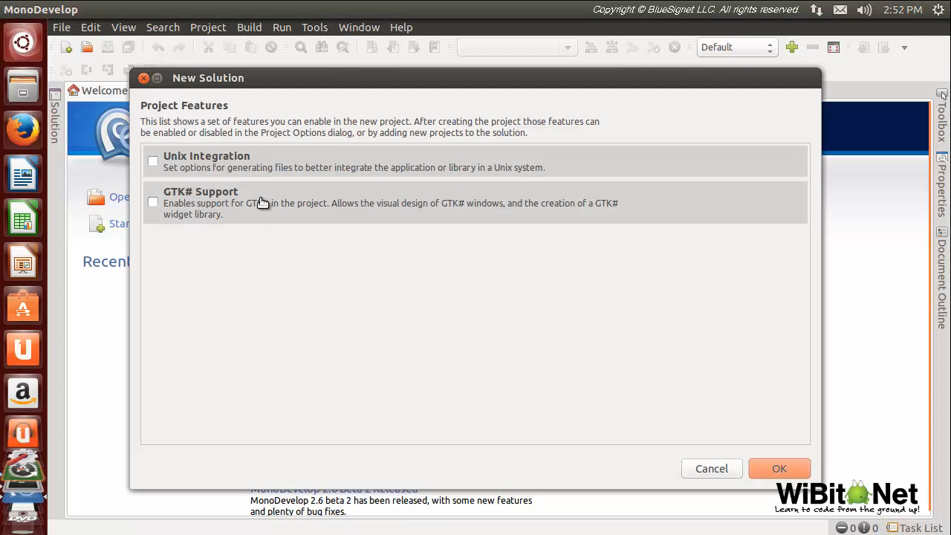
{"action": "mouse_move", "coordinate": [290, 232]}
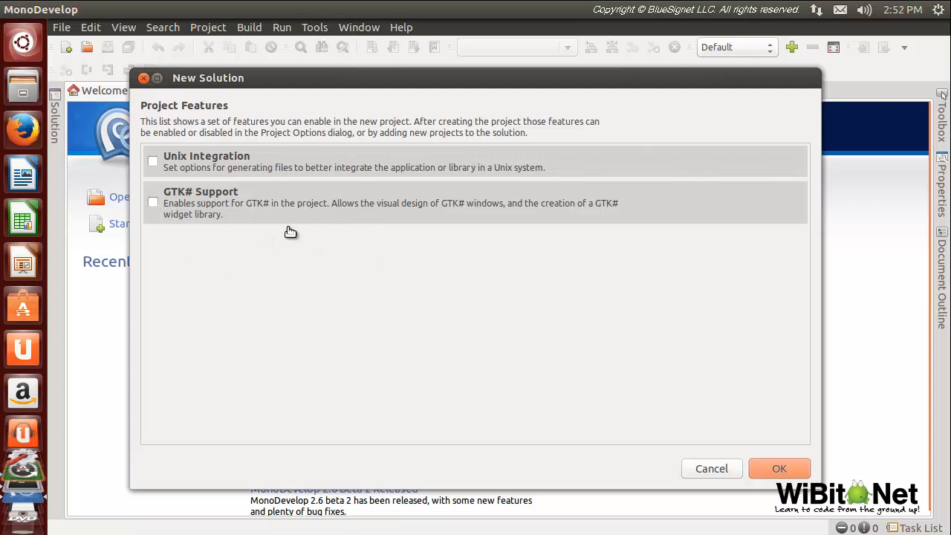
{"action": "mouse_move", "coordinate": [202, 214]}
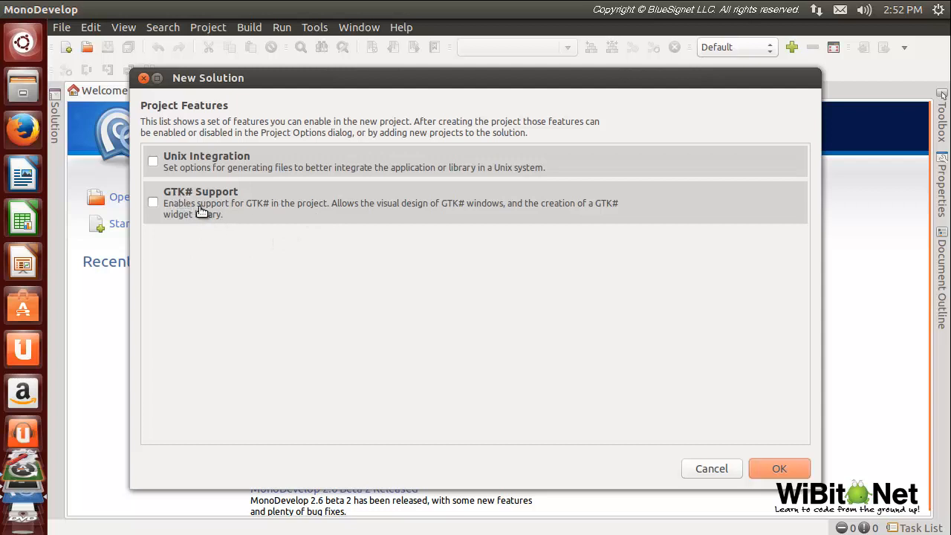
{"action": "mouse_move", "coordinate": [212, 211]}
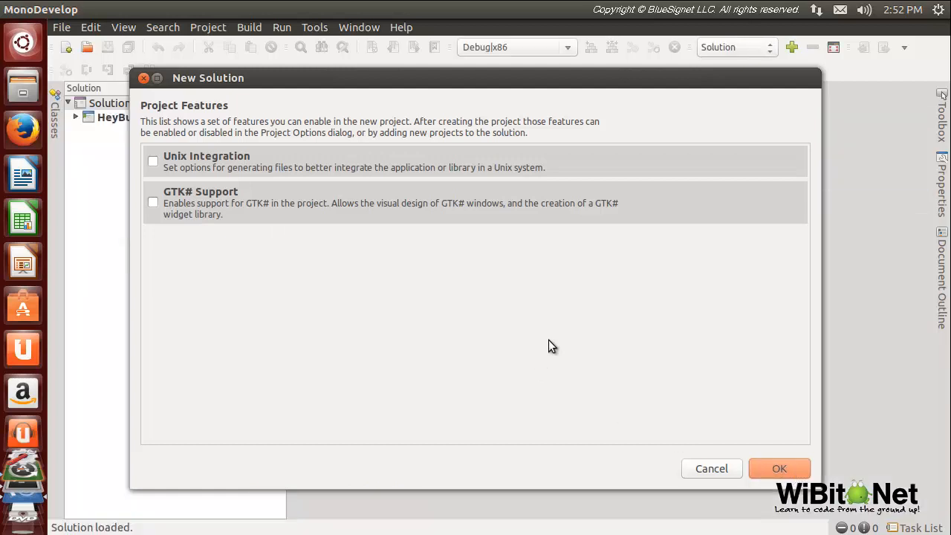
Finish the wizard and select the Hello World text in Main.cs for replacement.
{"action": "left_click", "coordinate": [778, 468]}
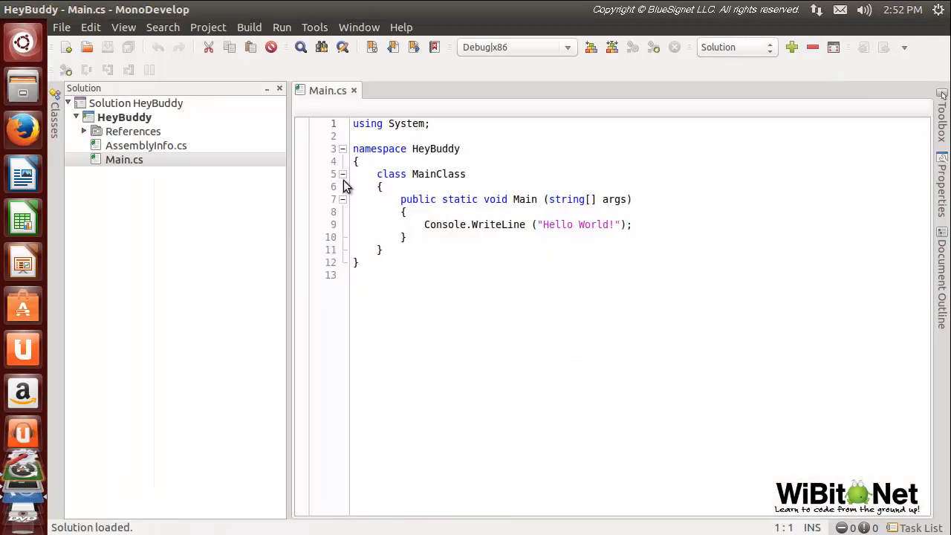
{"action": "double_click", "coordinate": [592, 224]}
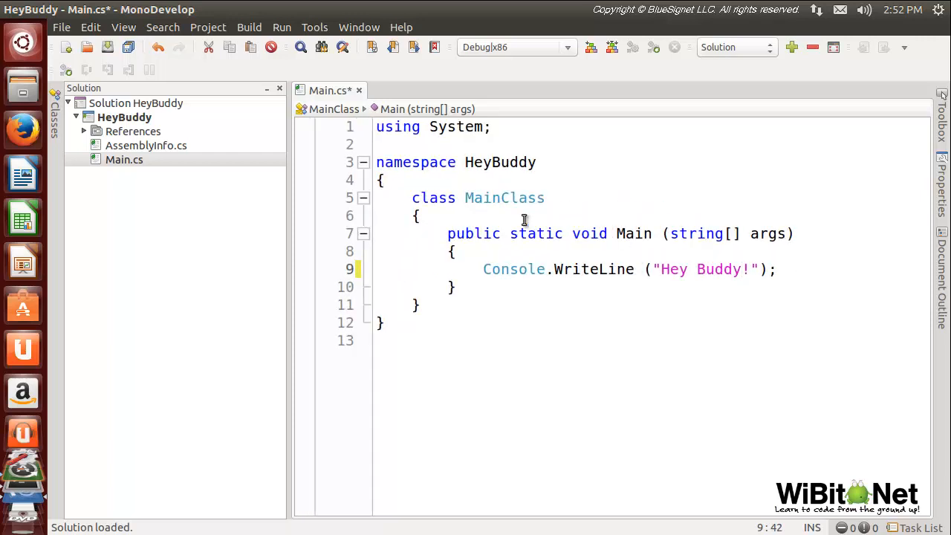
{"action": "mouse_move", "coordinate": [394, 213]}
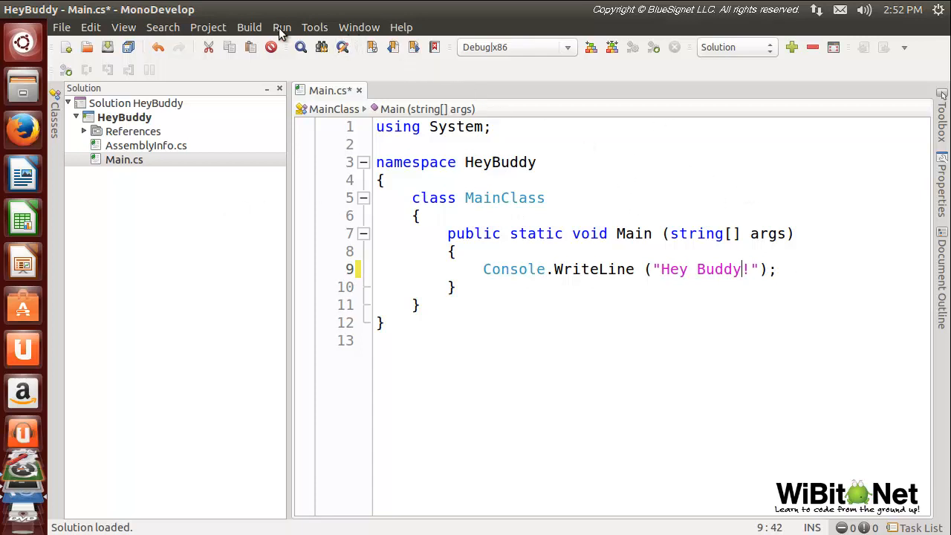
Run HeyBuddy with Run > Start Without Debugging, building it successfully.
{"action": "left_click", "coordinate": [282, 28]}
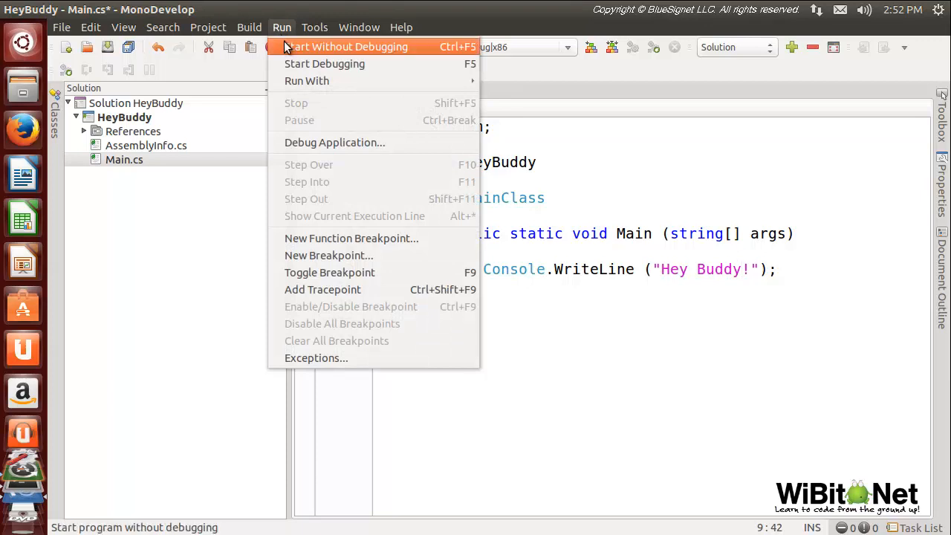
{"action": "mouse_move", "coordinate": [468, 50]}
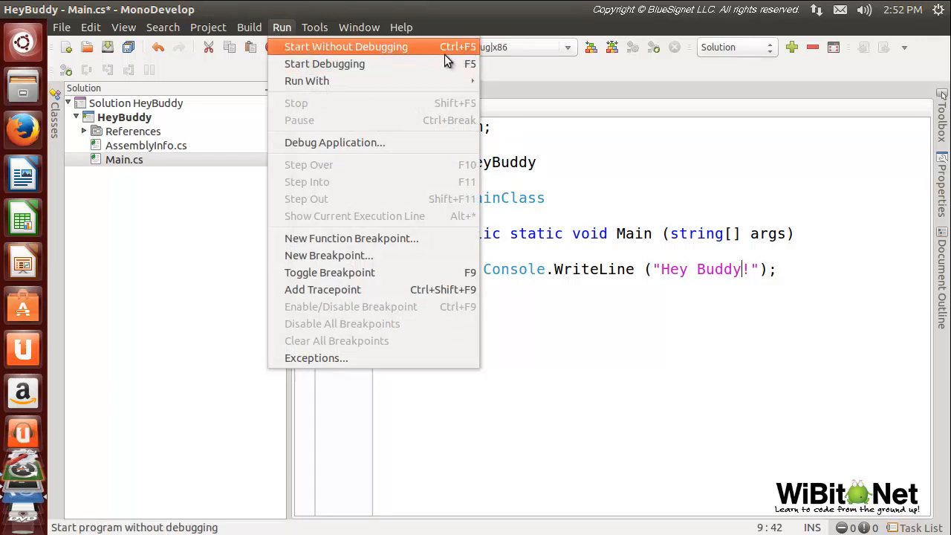
{"action": "left_click", "coordinate": [248, 27]}
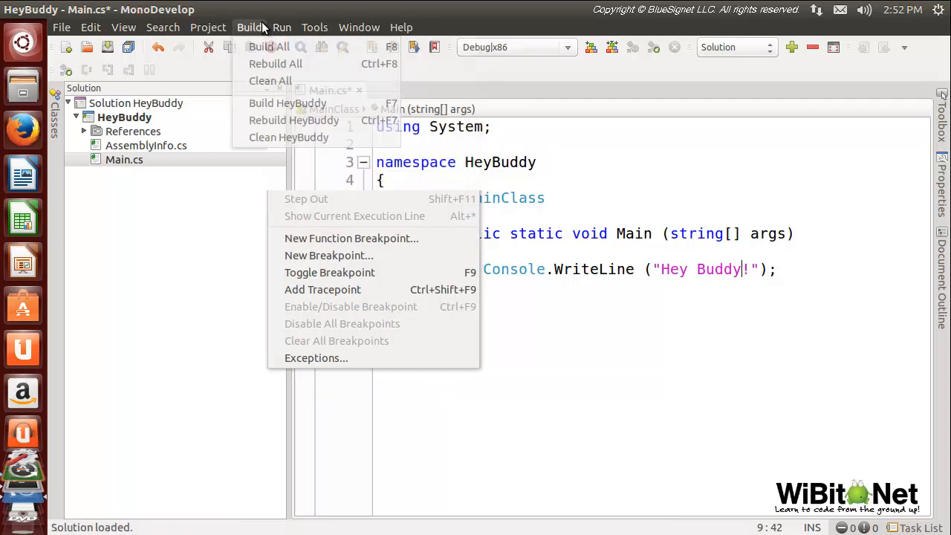
{"action": "left_click", "coordinate": [282, 28]}
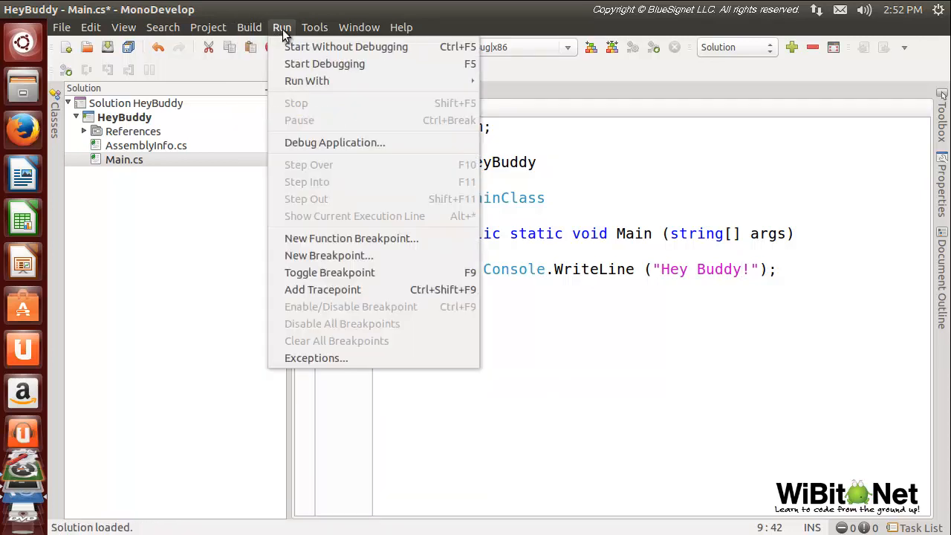
{"action": "mouse_move", "coordinate": [346, 47]}
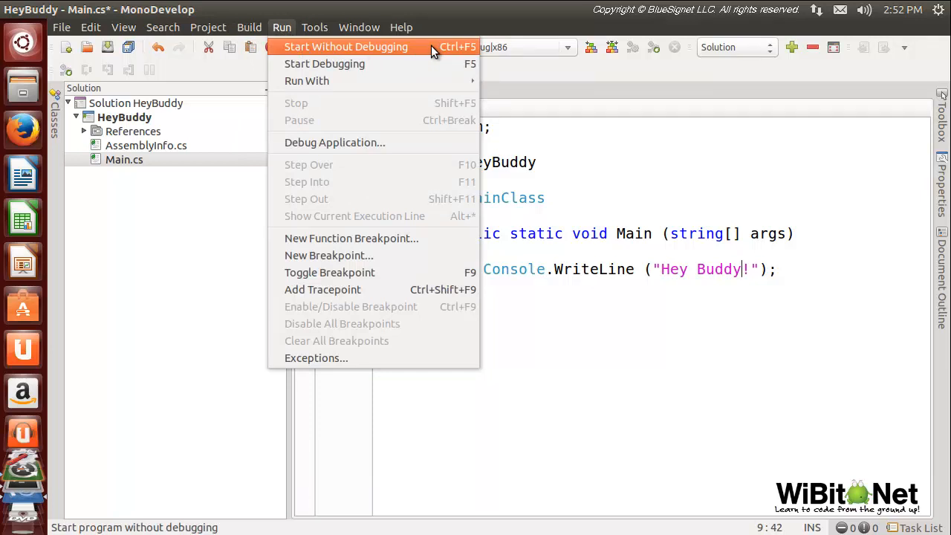
{"action": "left_click", "coordinate": [345, 46]}
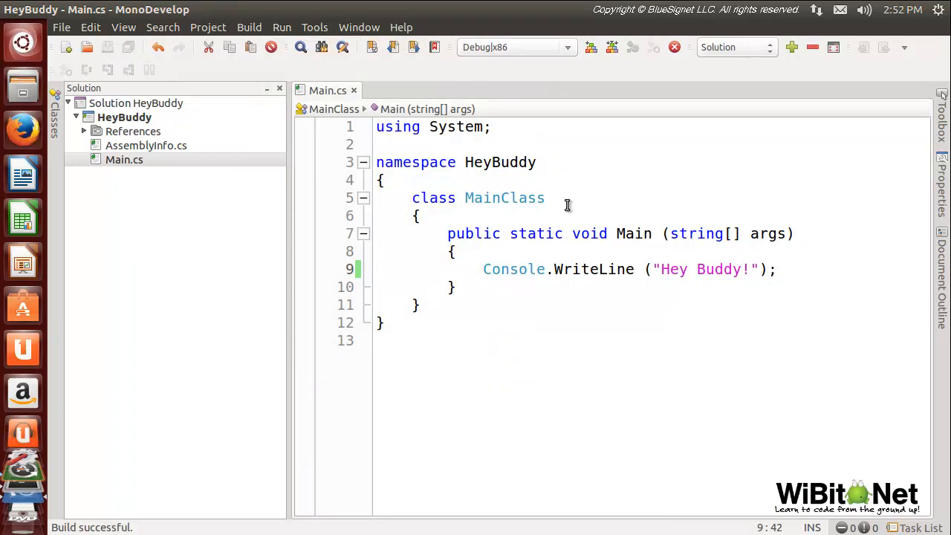
{"action": "left_click", "coordinate": [280, 27]}
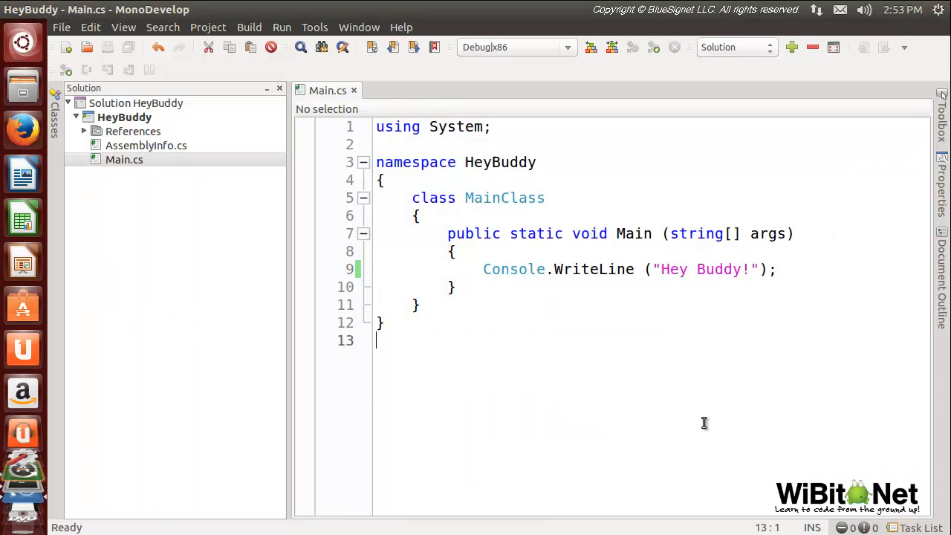
{"action": "mouse_move", "coordinate": [712, 433]}
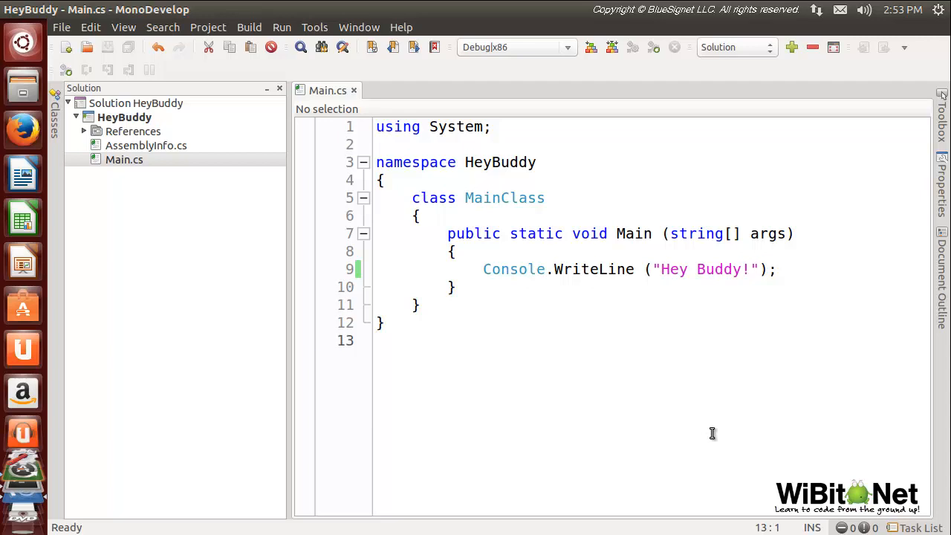
{"action": "mouse_move", "coordinate": [703, 416]}
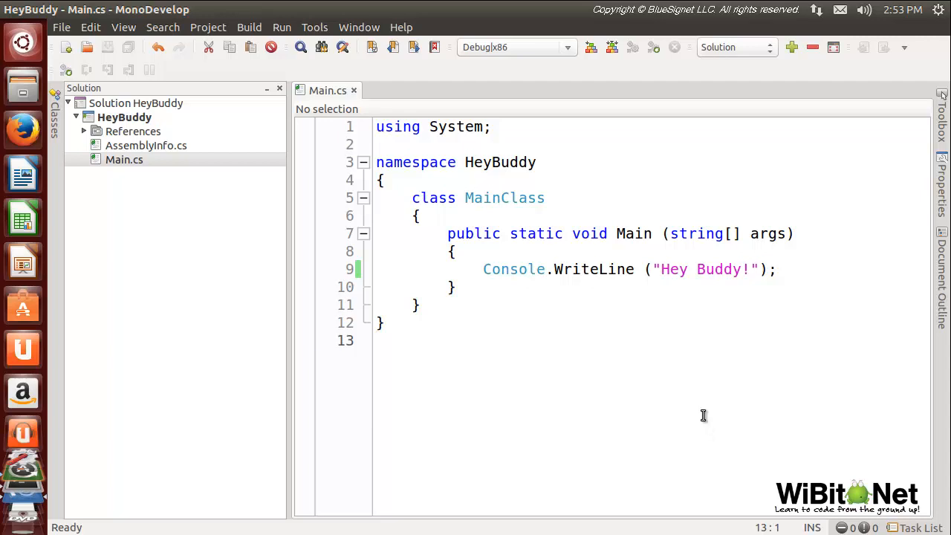
{"action": "left_click", "coordinate": [377, 340]}
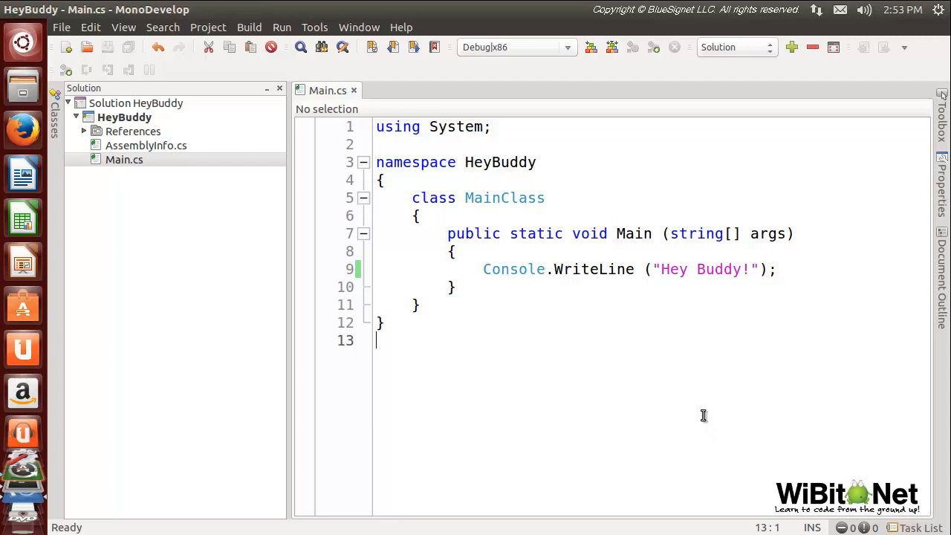